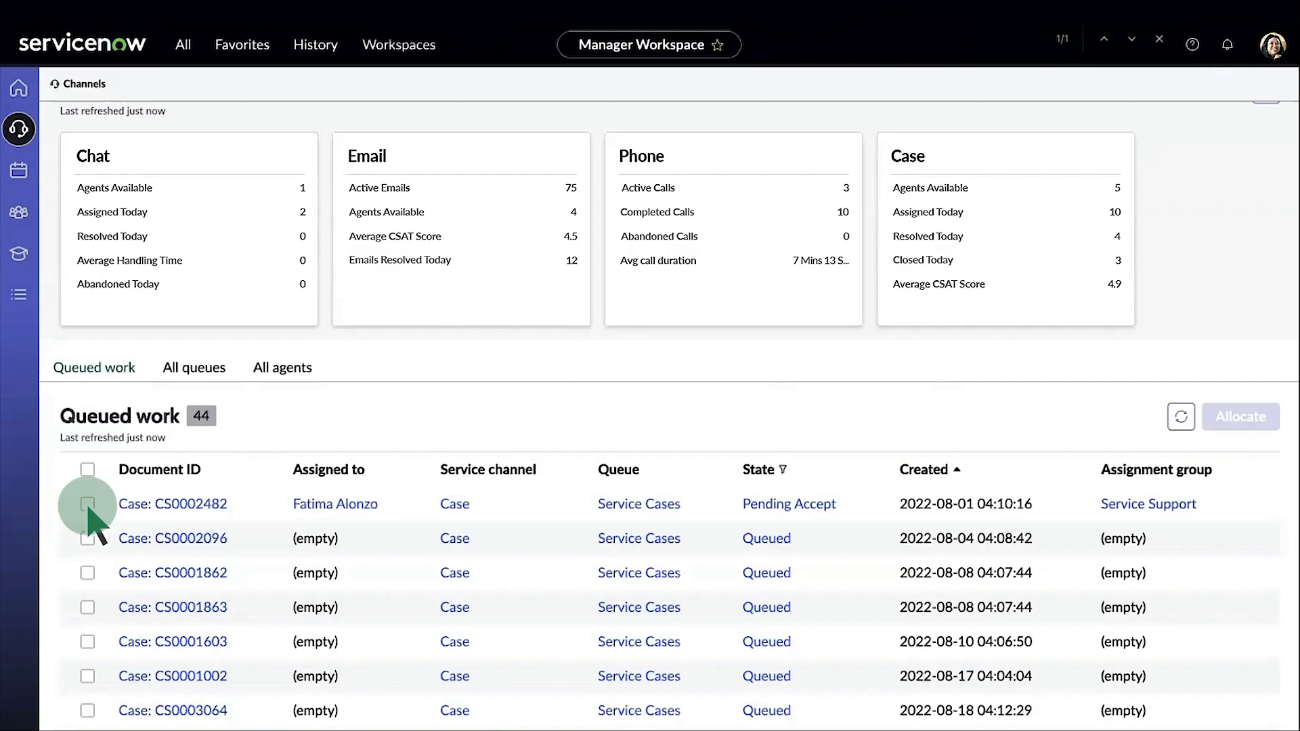
{"action": "left_click", "coordinate": [88, 504]}
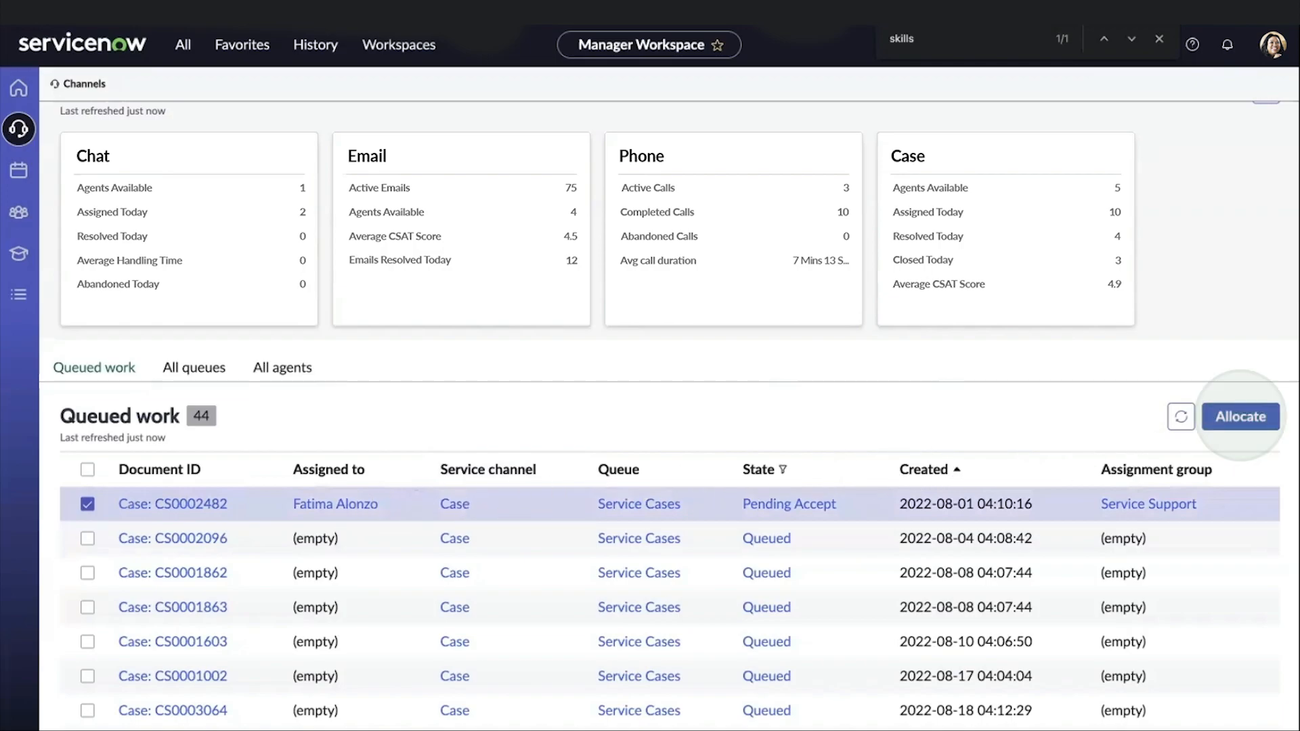
{"action": "left_click", "coordinate": [1239, 416]}
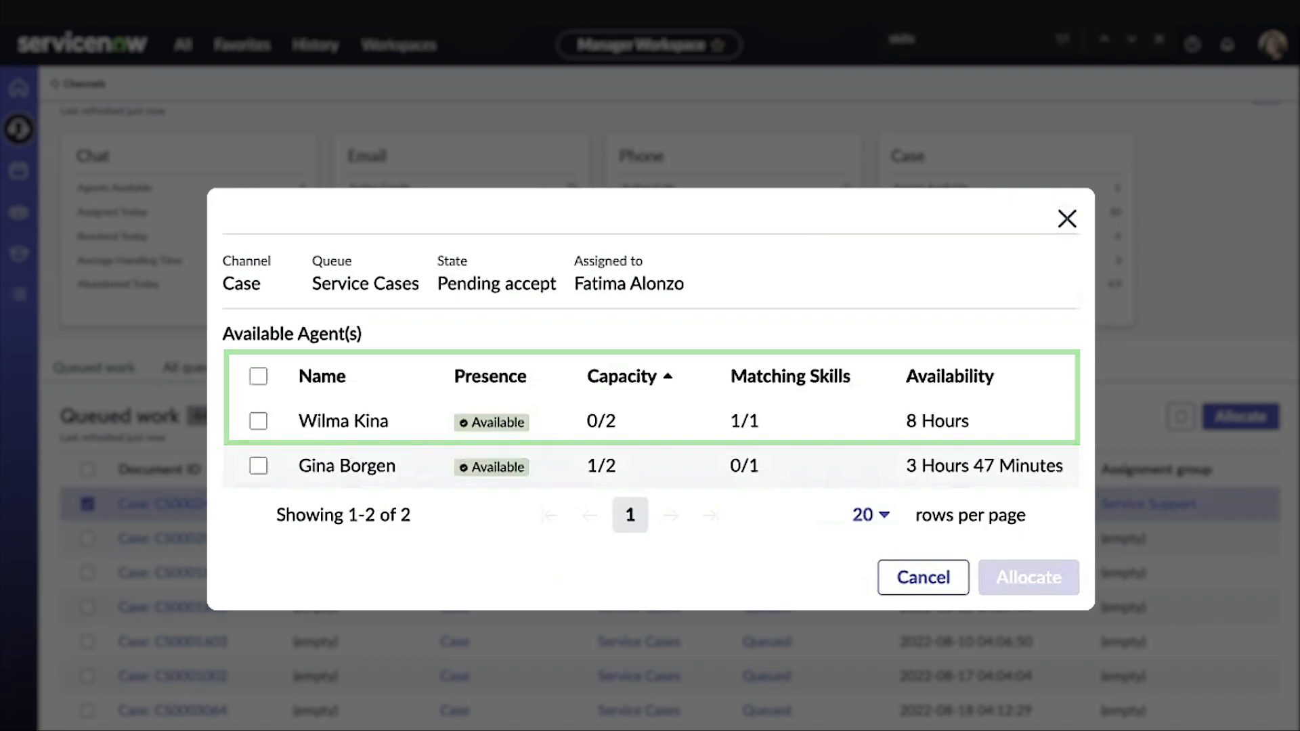
{"action": "left_click", "coordinate": [258, 421]}
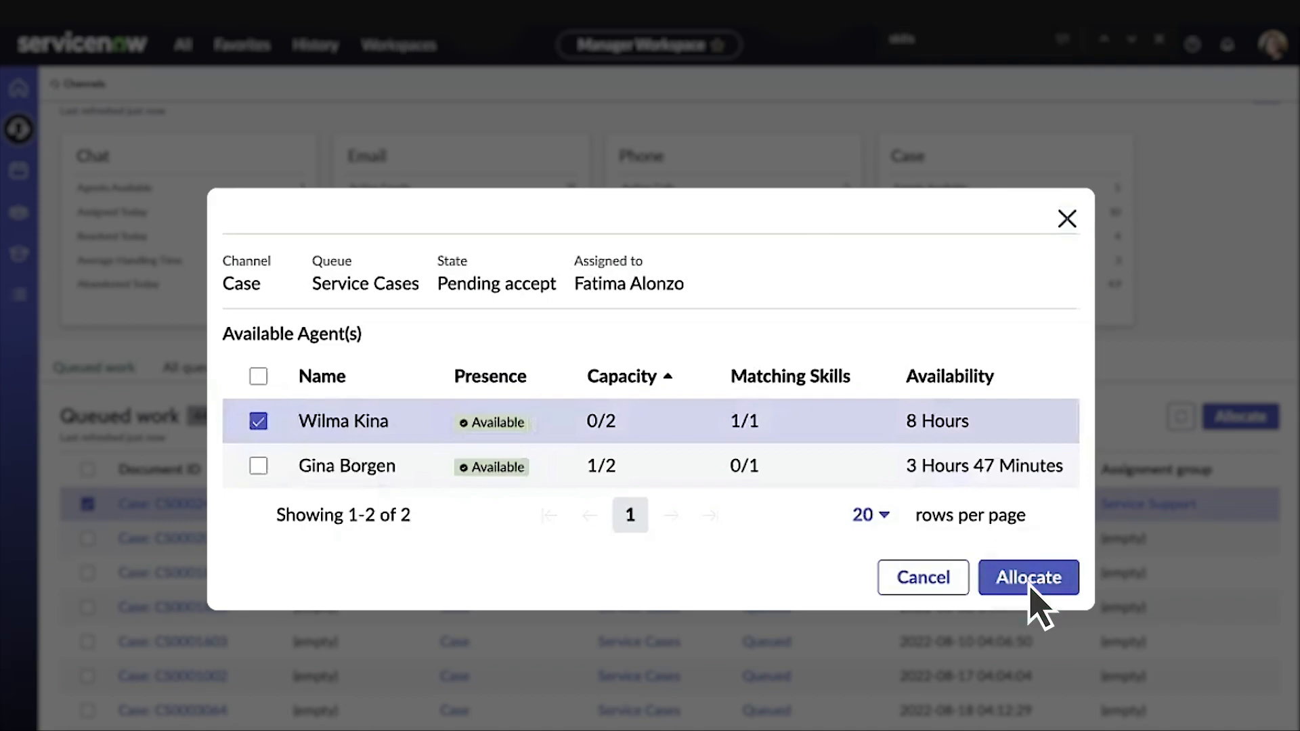
{"action": "left_click", "coordinate": [1027, 577]}
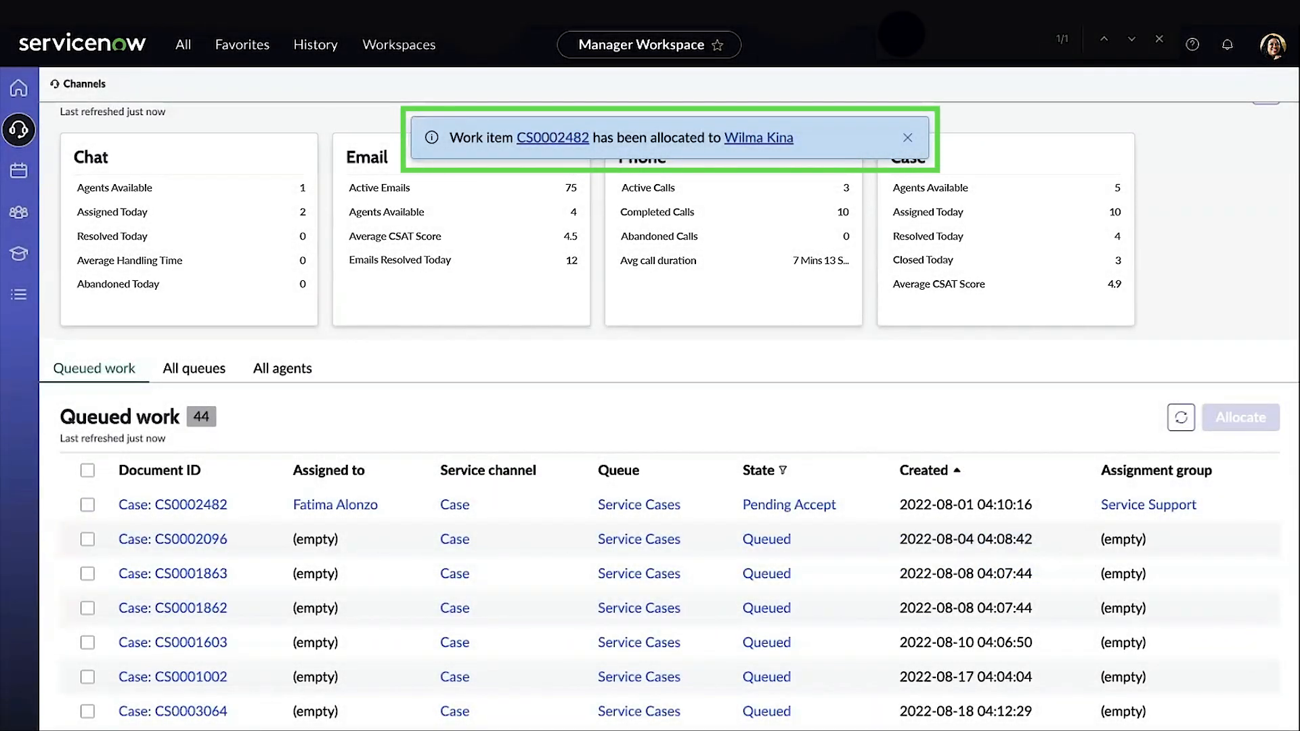